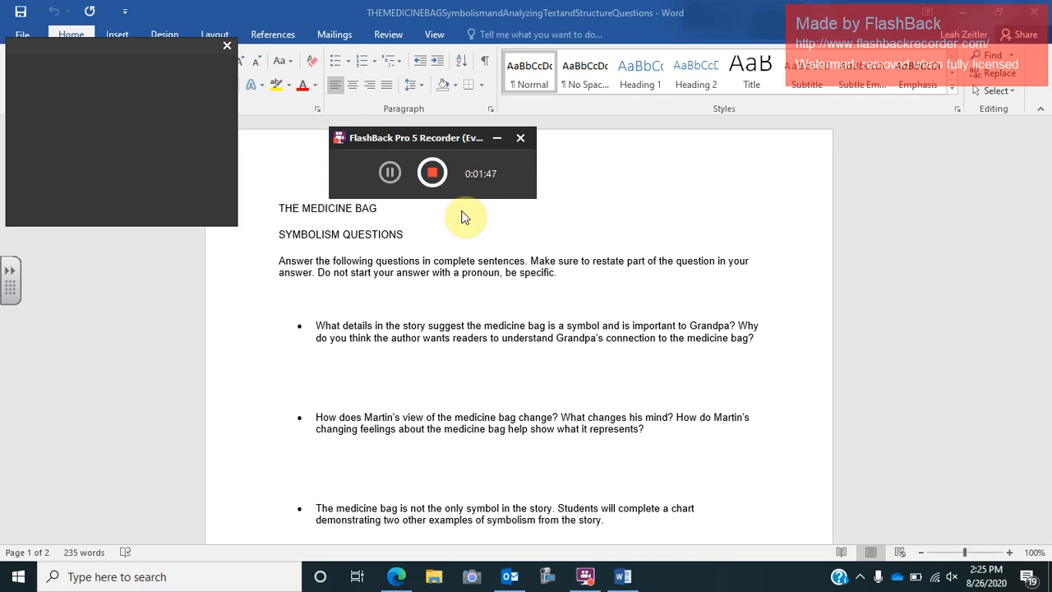
{"action": "mouse_move", "coordinate": [694, 300]}
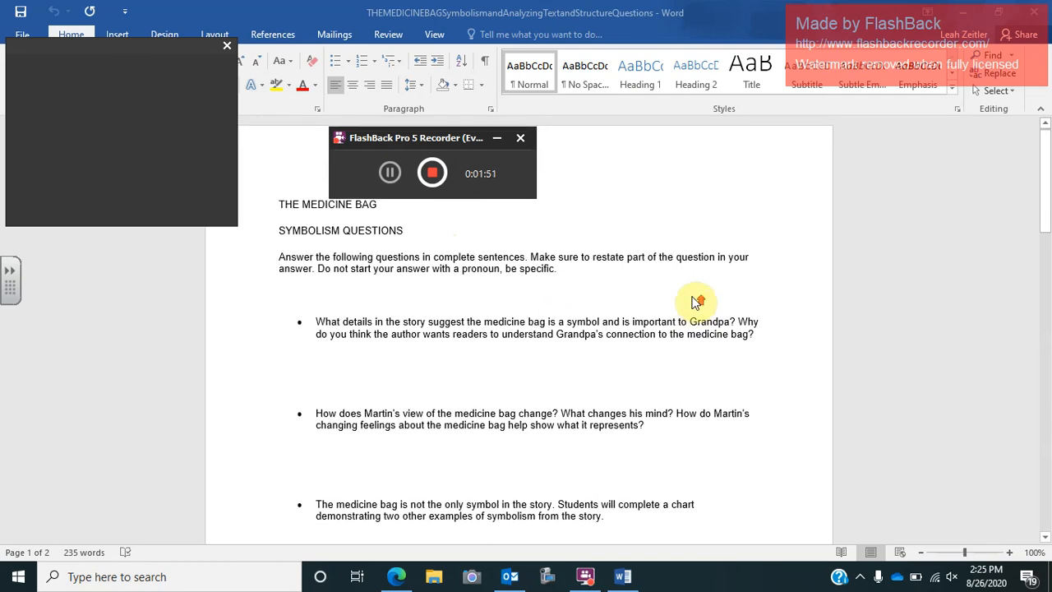
Scroll from the Symbolism Questions down to page 2's Analyzing Text and Structure questions.
{"action": "scroll", "scroll_direction": "down", "scroll_amount": 3}
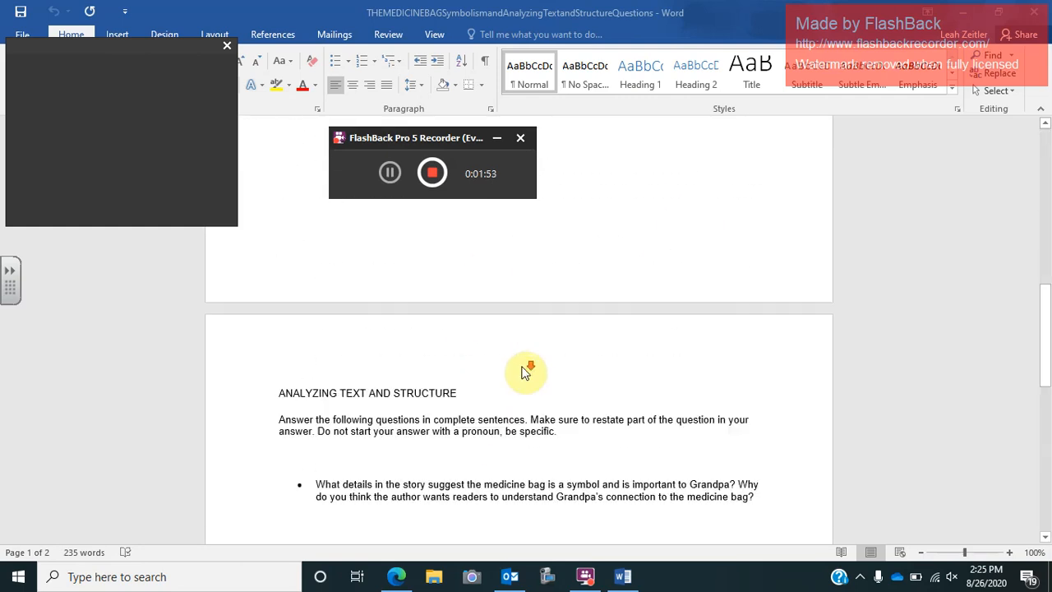
{"action": "scroll", "scroll_direction": "down", "scroll_amount": 3}
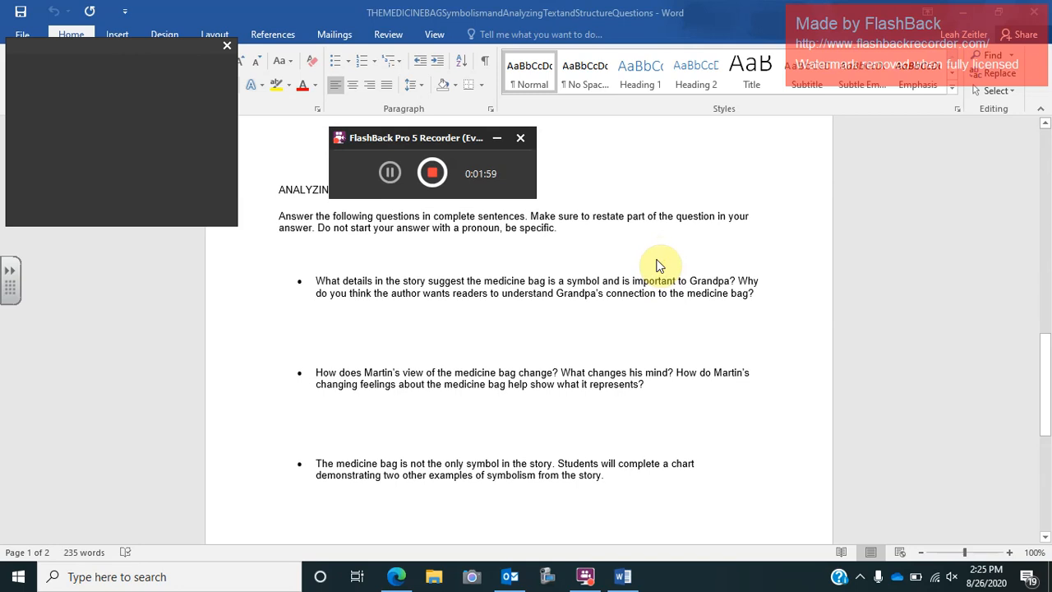
{"action": "scroll", "scroll_direction": "down", "scroll_amount": 3}
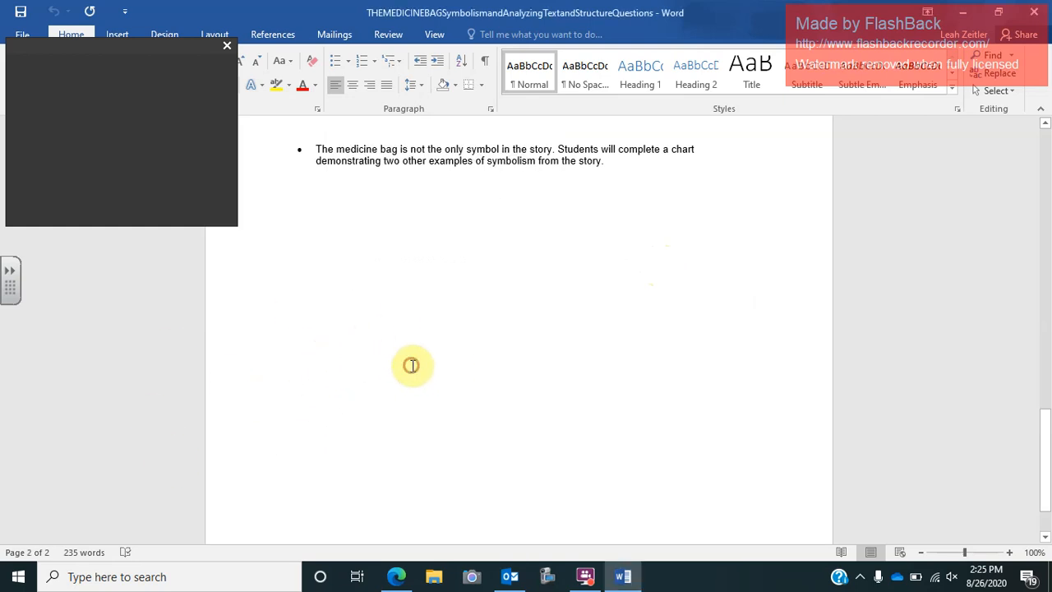
{"action": "mouse_move", "coordinate": [510, 465]}
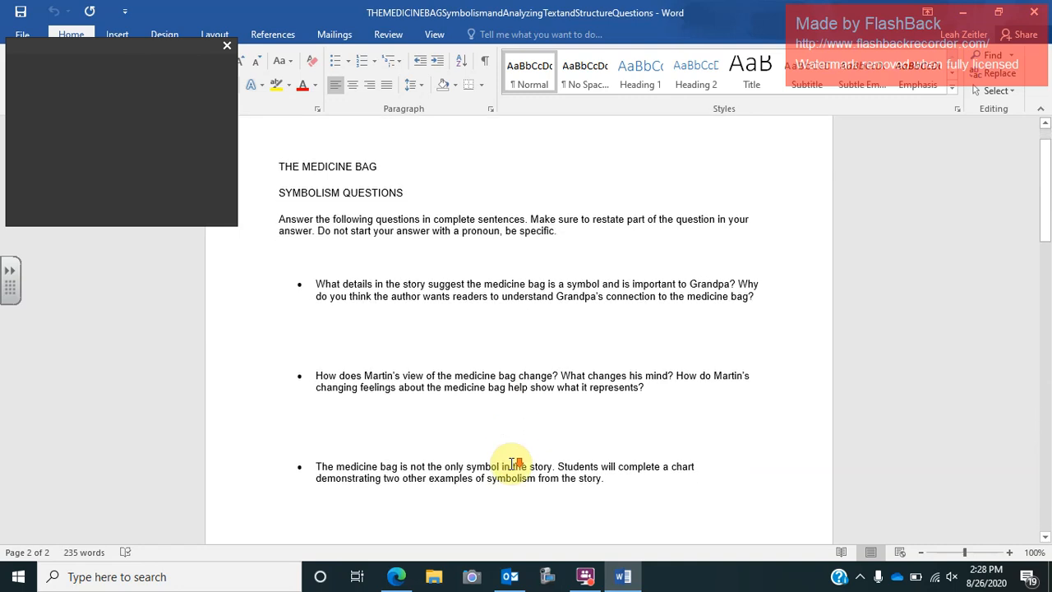
Scroll through the worksheet toward the Symbolism Questions instructions paragraph.
{"action": "scroll", "scroll_direction": "down", "scroll_amount": 3}
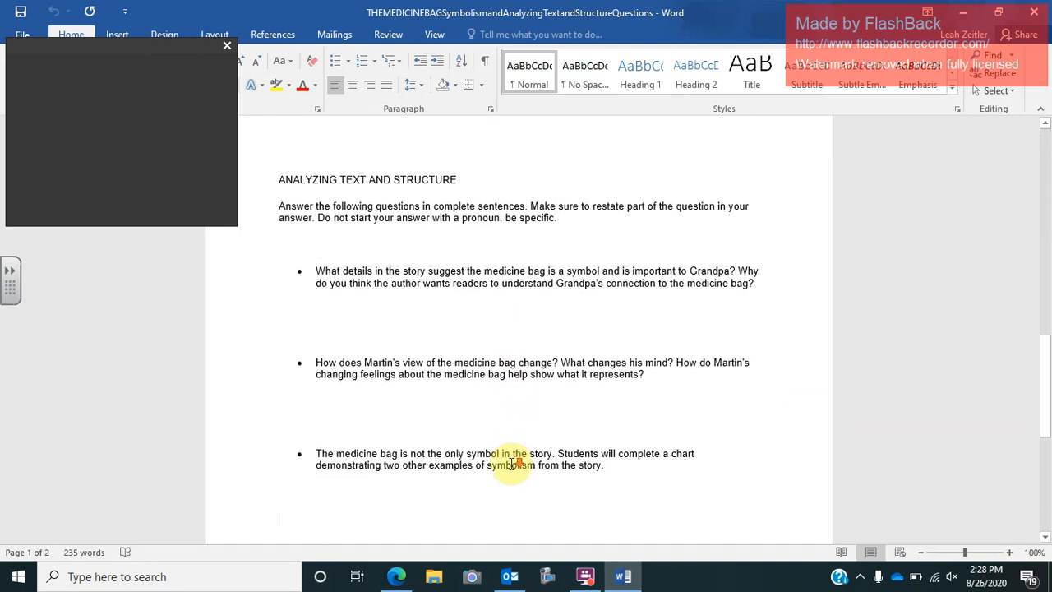
{"action": "scroll", "scroll_direction": "down", "scroll_amount": 3}
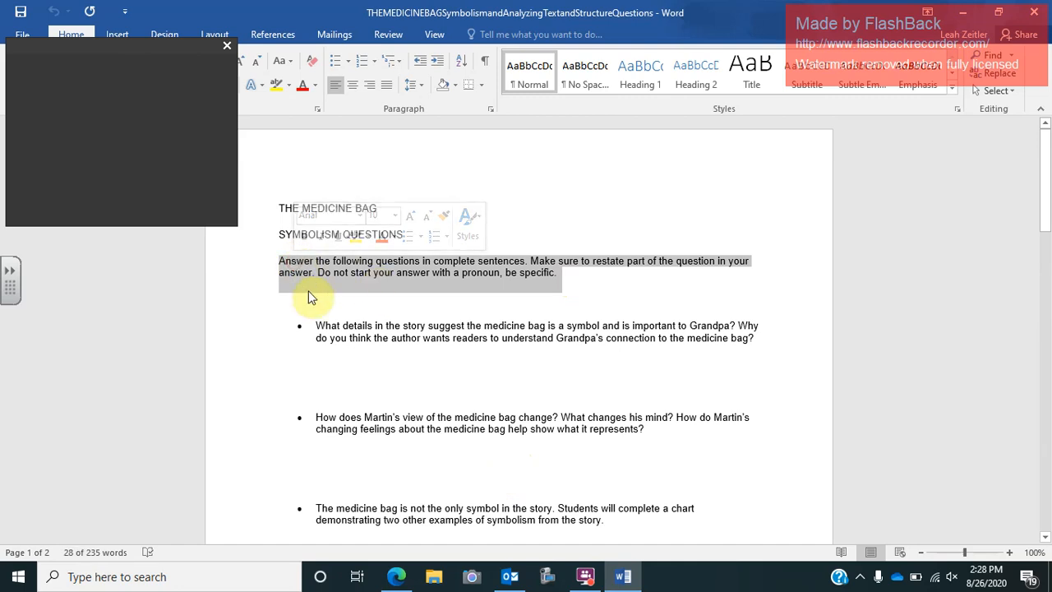
{"action": "left_click", "coordinate": [600, 286]}
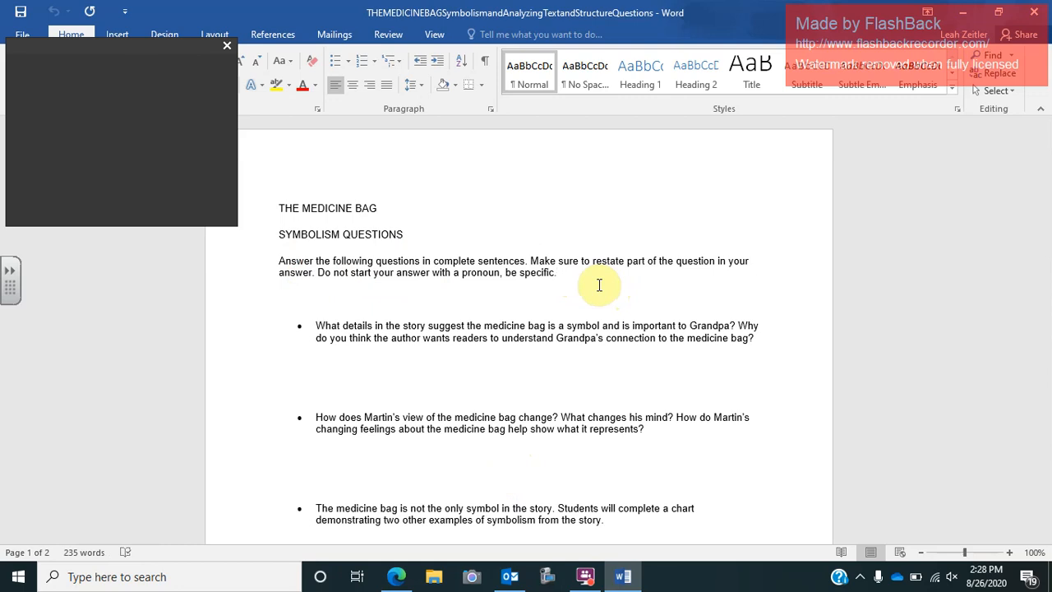
{"action": "left_click", "coordinate": [557, 272]}
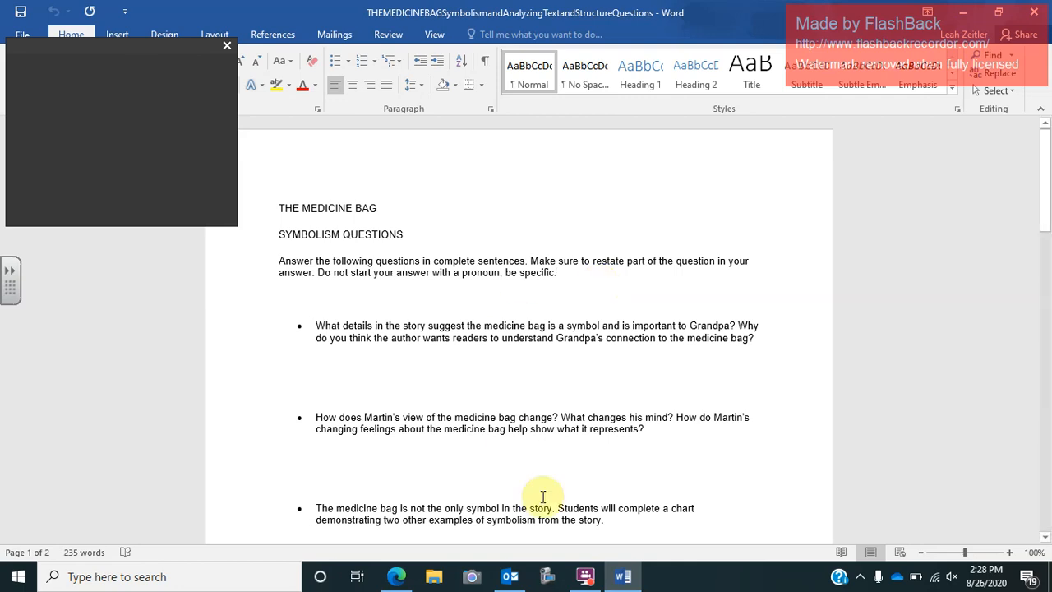
{"action": "left_click", "coordinate": [583, 576]}
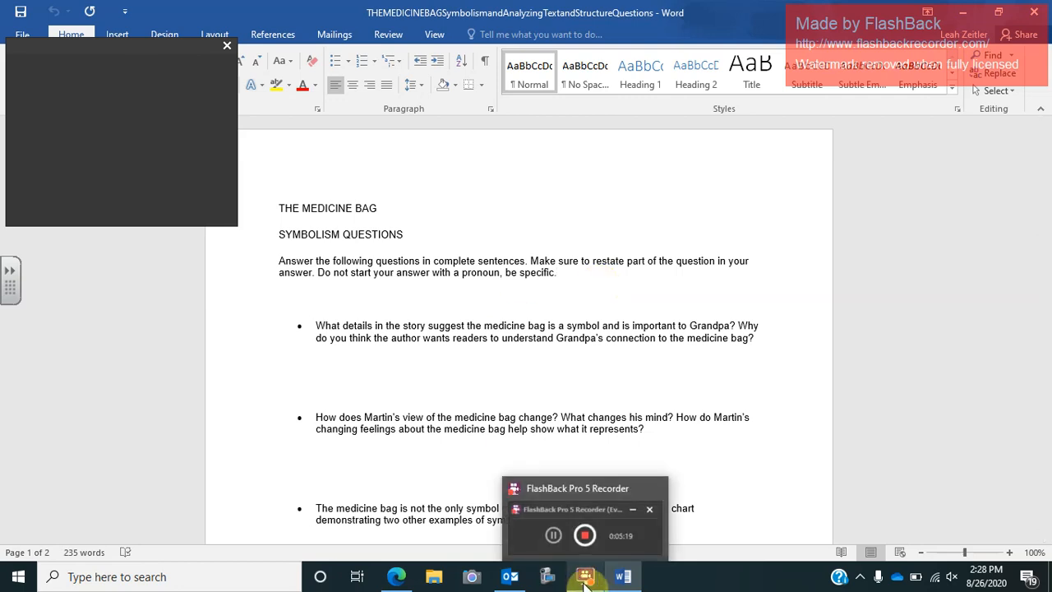